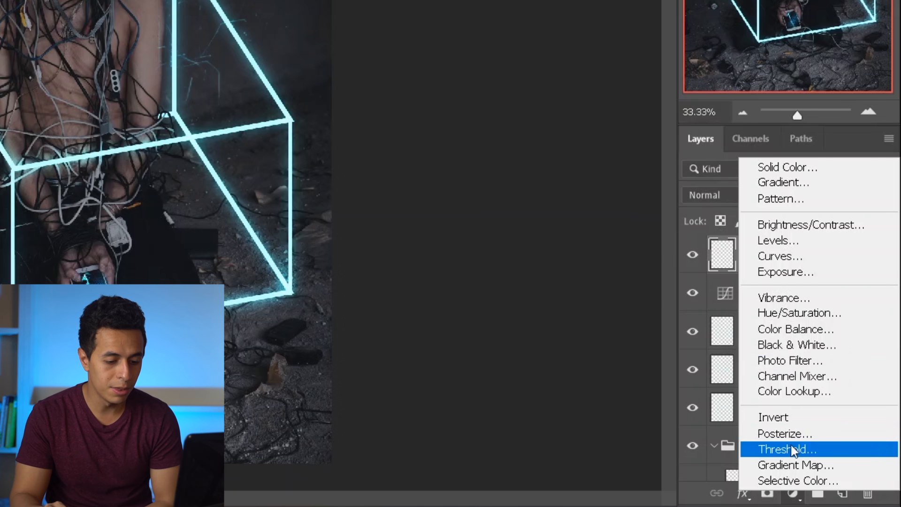
Step: Add a Threshold adjustment layer over the cube composite and set its level to about 110
click(789, 449)
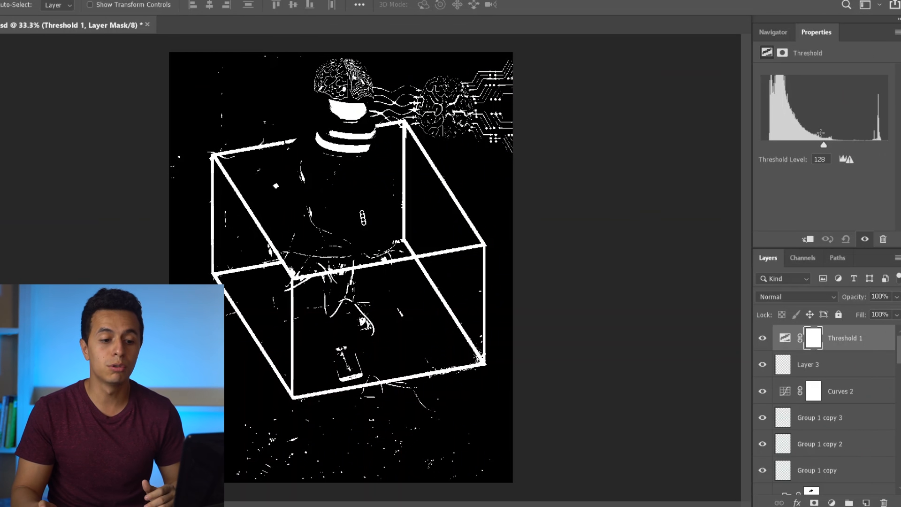
mouse_move(825, 146)
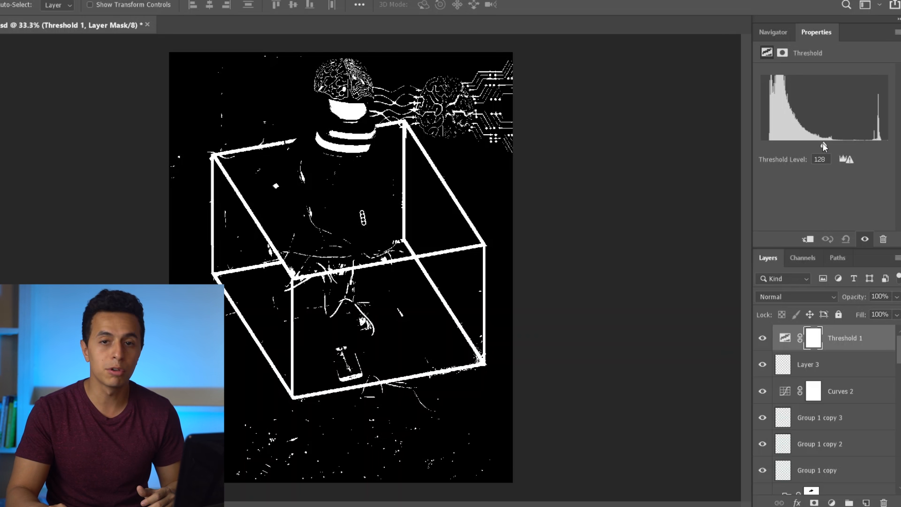
drag(822, 146, 826, 147)
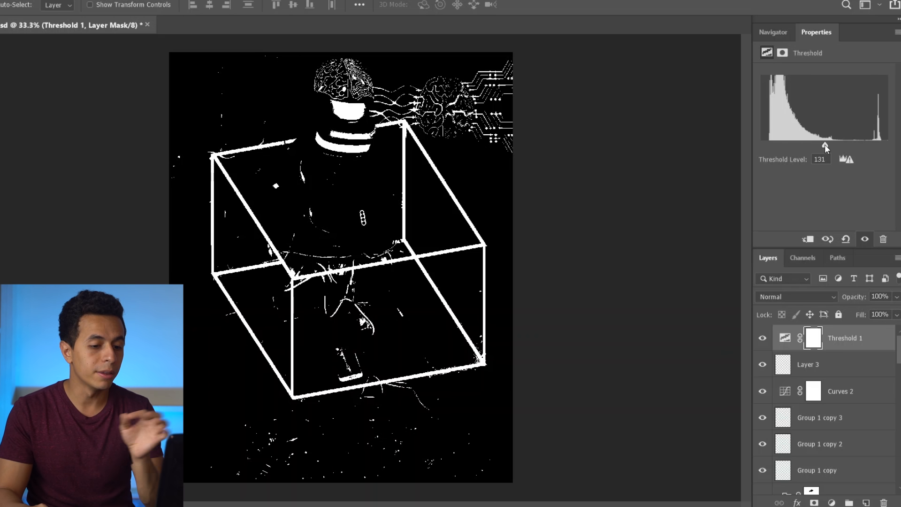
drag(825, 145, 788, 146)
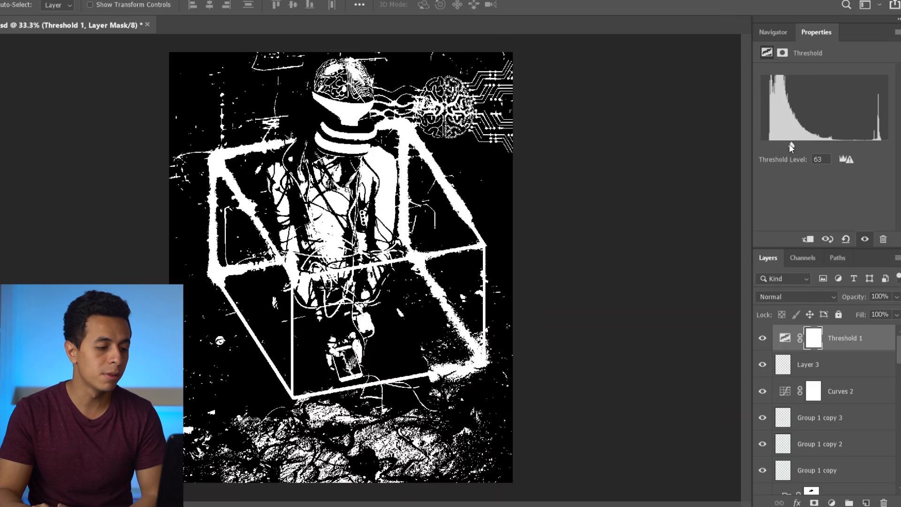
drag(791, 148, 838, 149)
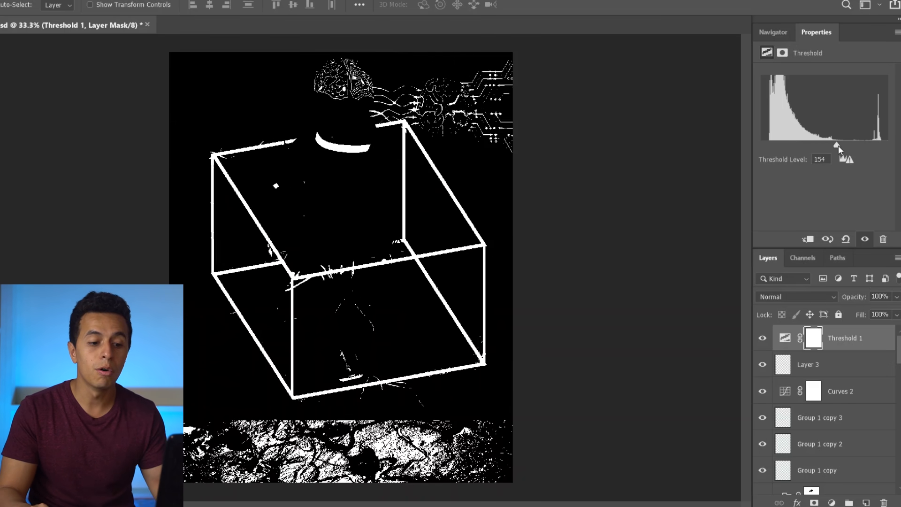
drag(837, 145, 798, 145)
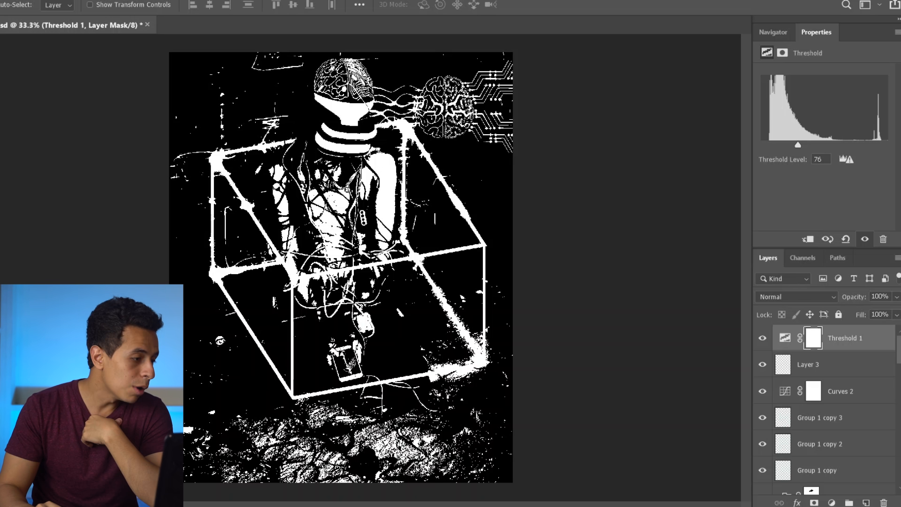
drag(798, 145, 811, 145)
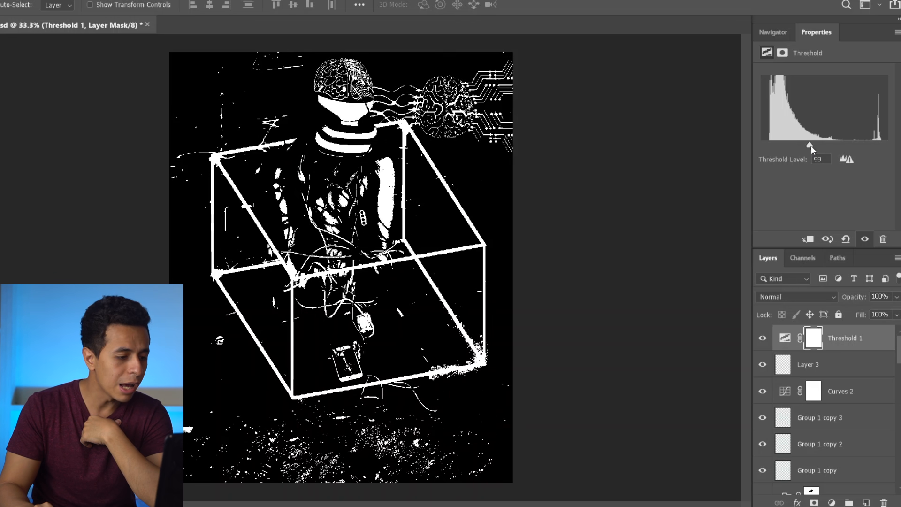
drag(809, 146, 814, 146)
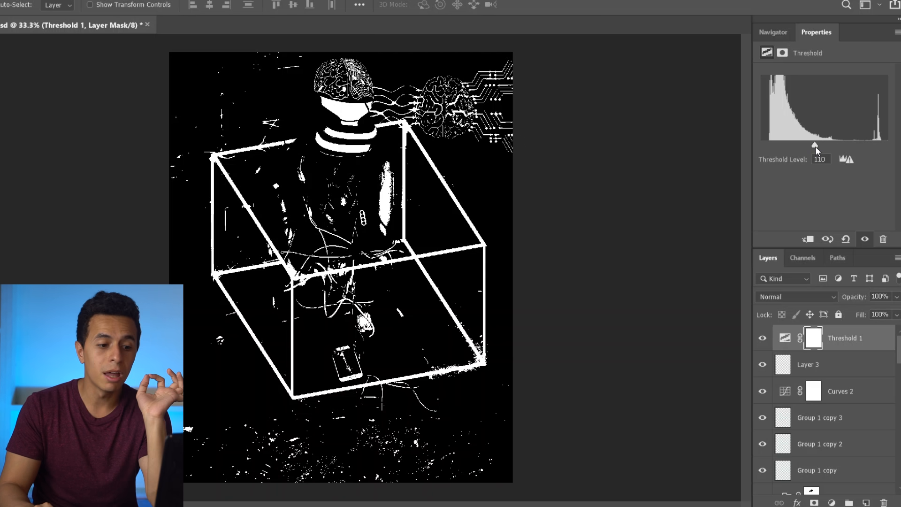
drag(815, 146, 812, 145)
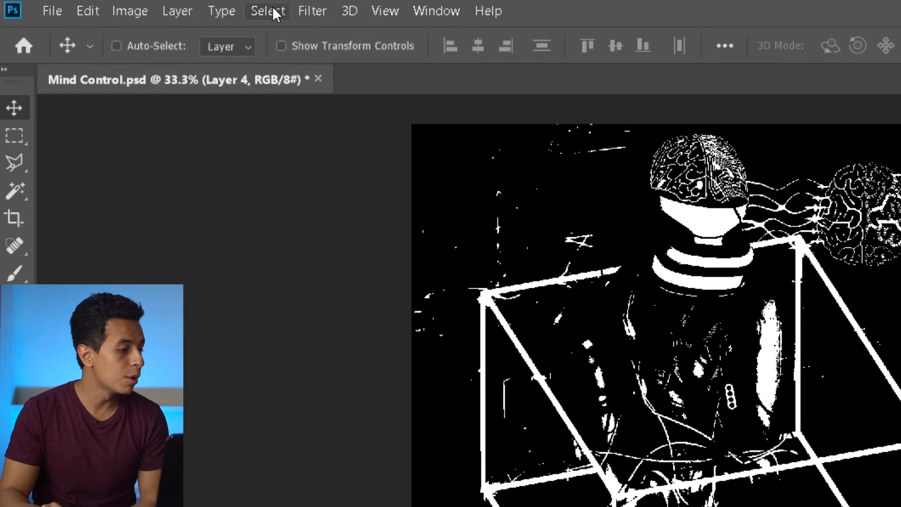
Step: Select the white lines with Color Range, sampling white at Fuzziness 200
click(268, 10)
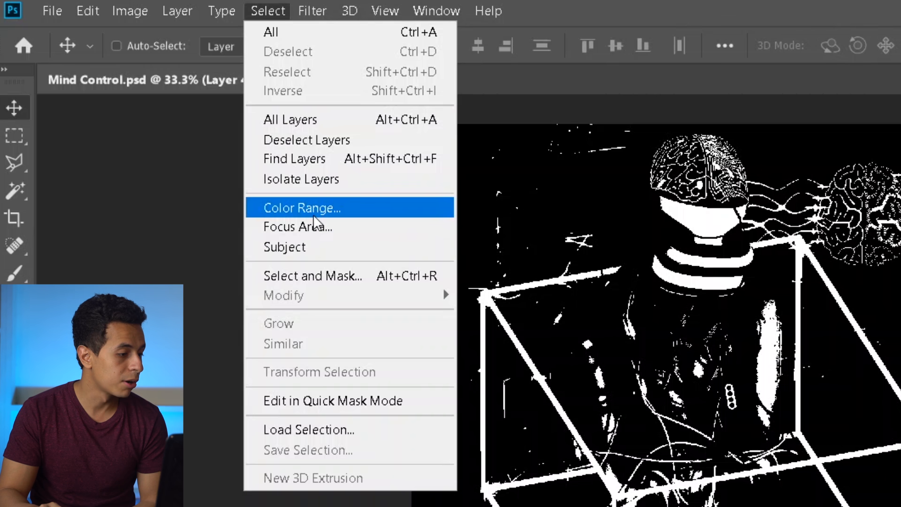
click(303, 207)
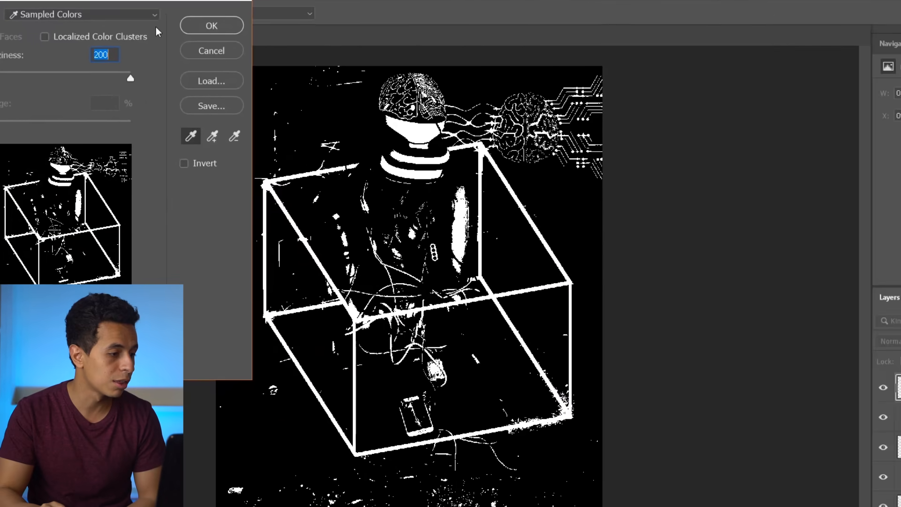
click(211, 25)
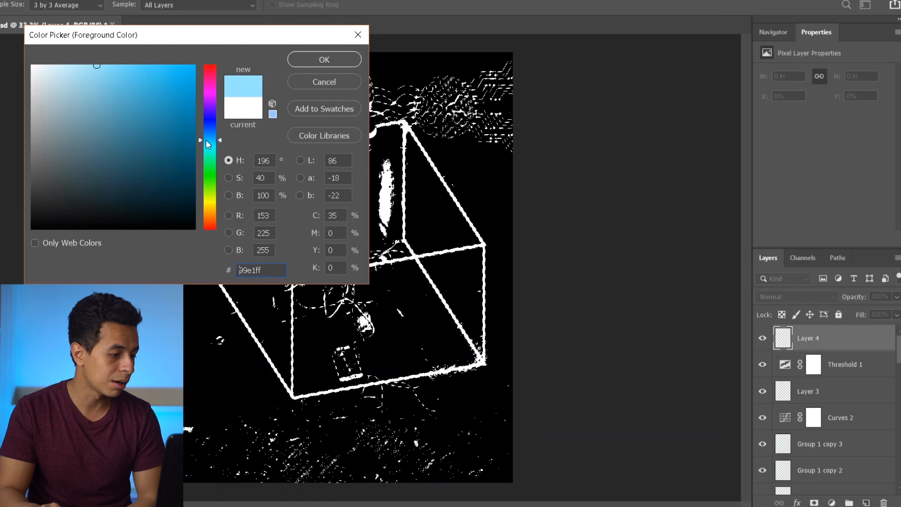
Step: Fill the selection with #99e1ff on Layer 4, deselect, and hide Threshold 1
drag(208, 140, 207, 135)
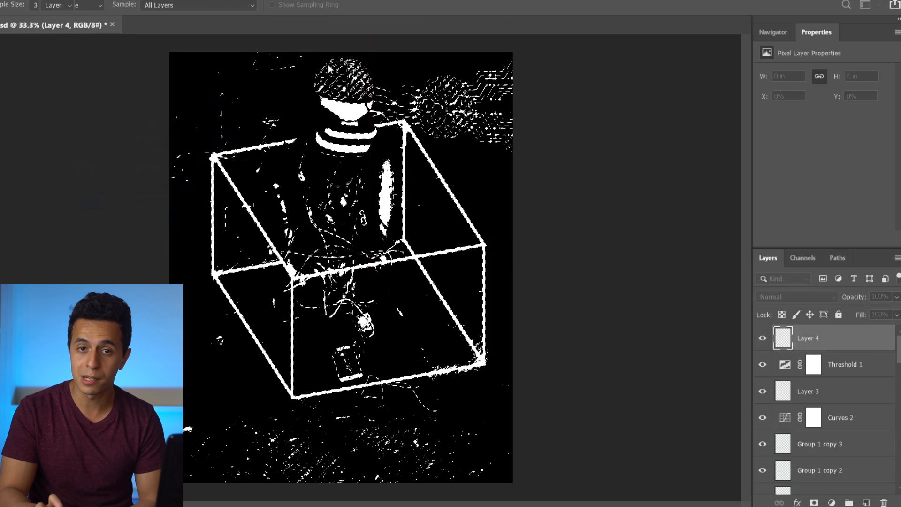
key(Alt+Backspace)
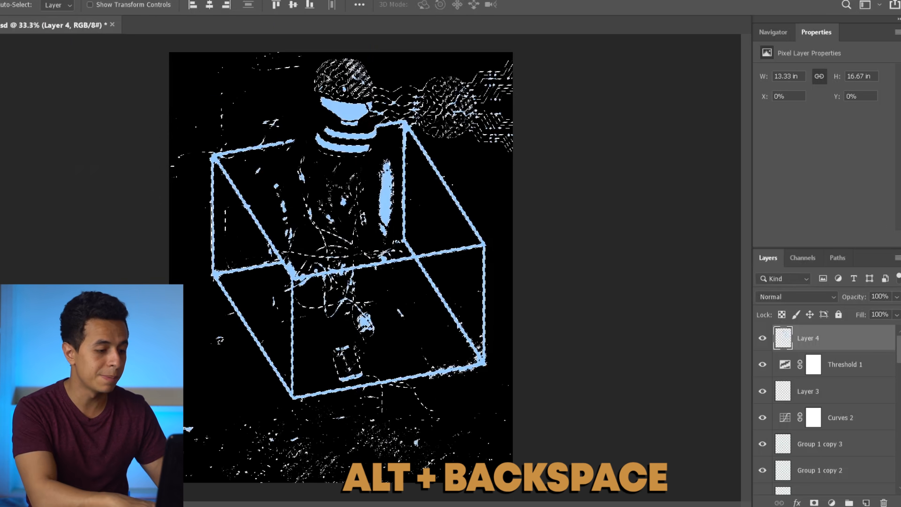
key(alt+backspace)
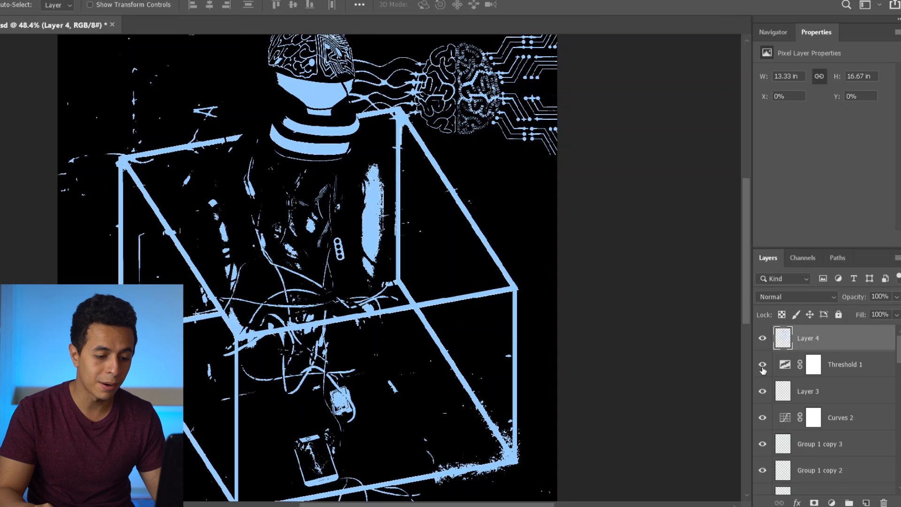
click(762, 365)
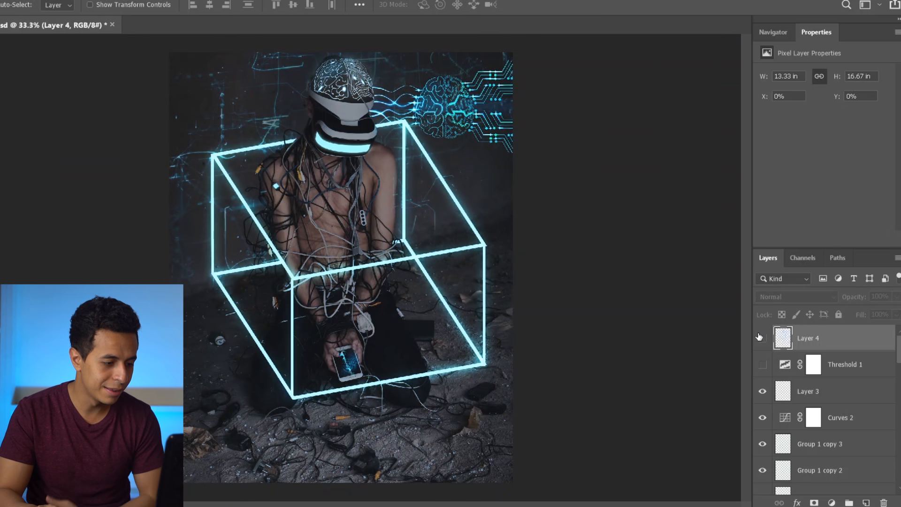
Step: Show Layer 4 again and set its blend mode to Overlay
click(762, 338)
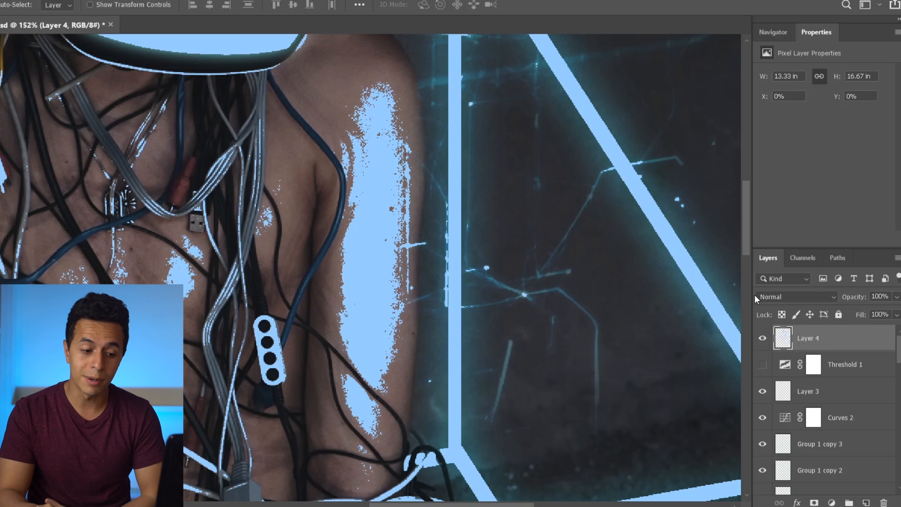
click(793, 297)
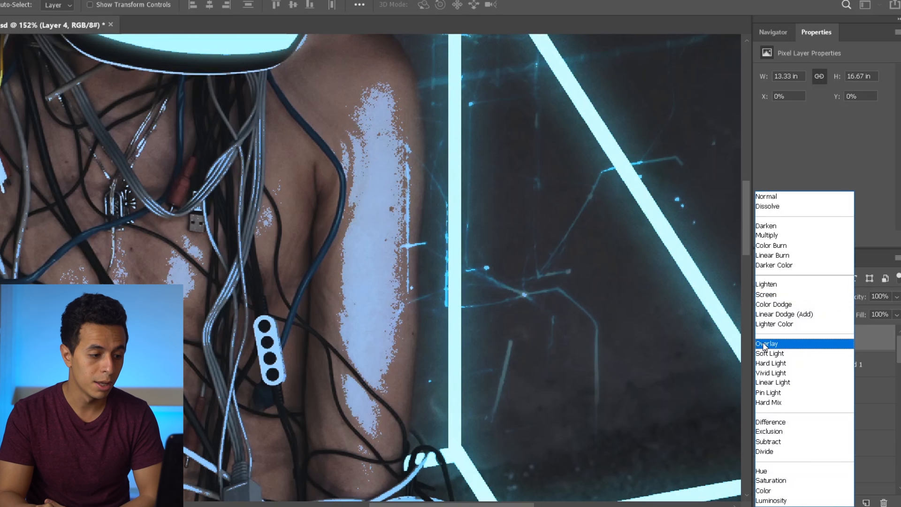
click(766, 343)
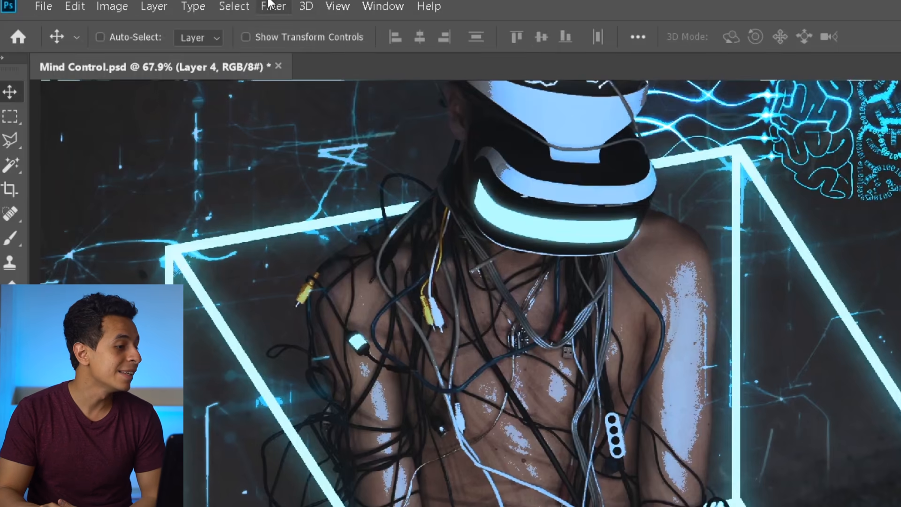
Step: Apply a 12.5-pixel Gaussian Blur to Layer 4 and toggle its visibility to compare
click(272, 6)
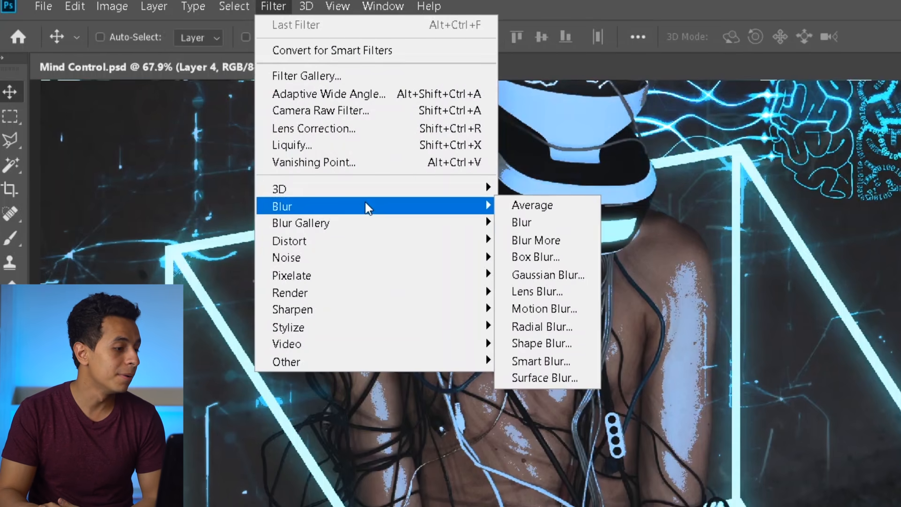
click(545, 275)
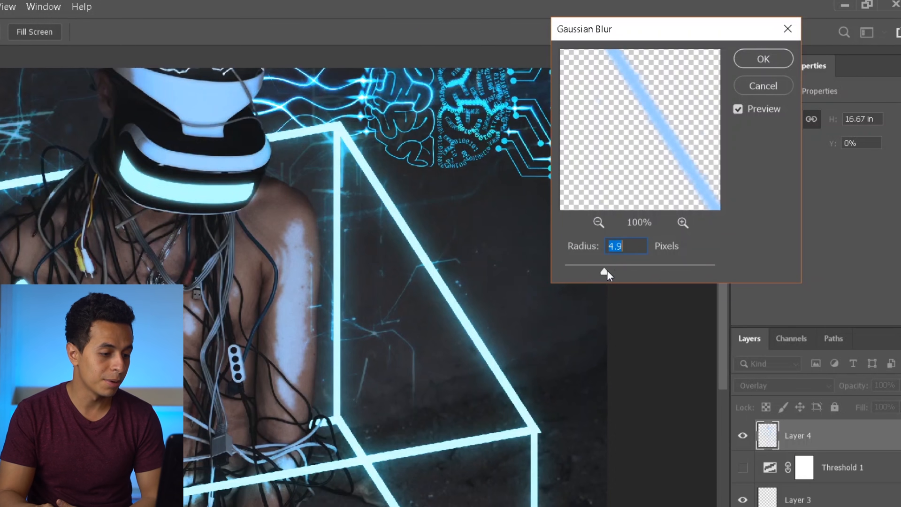
drag(604, 271, 627, 272)
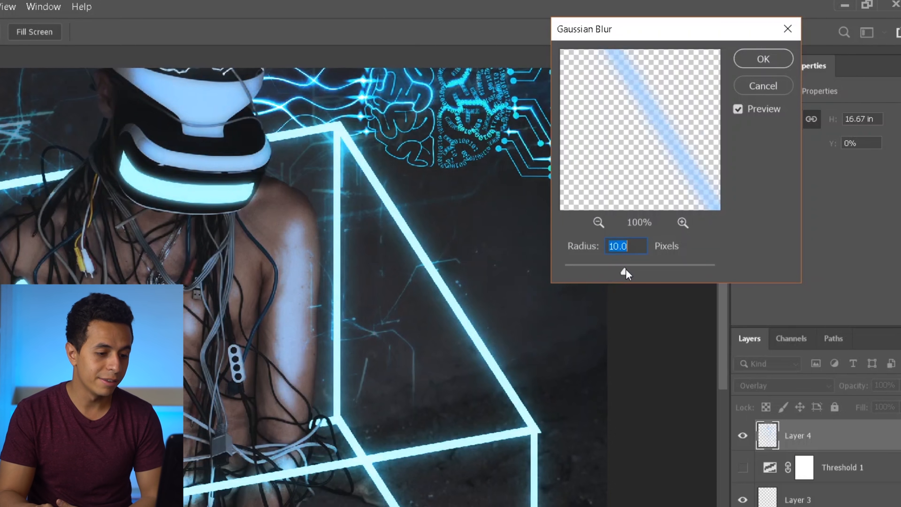
drag(625, 273, 629, 272)
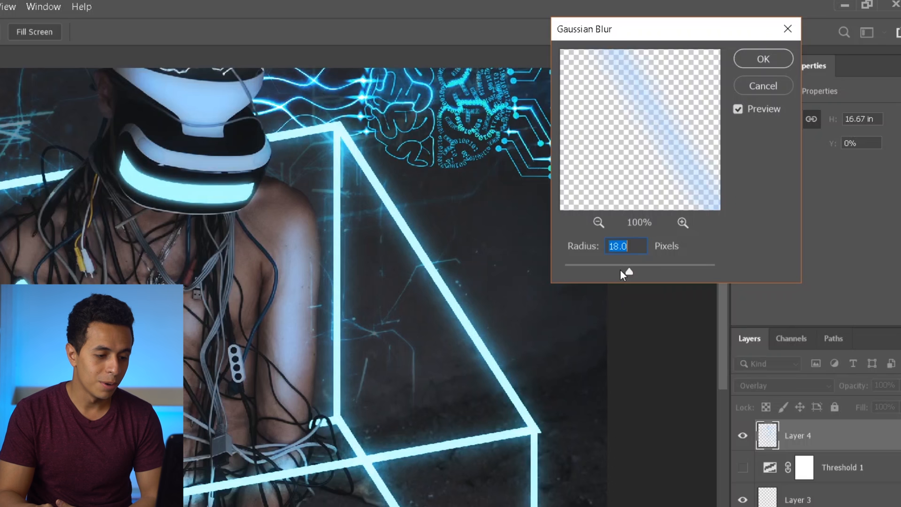
drag(628, 273, 625, 272)
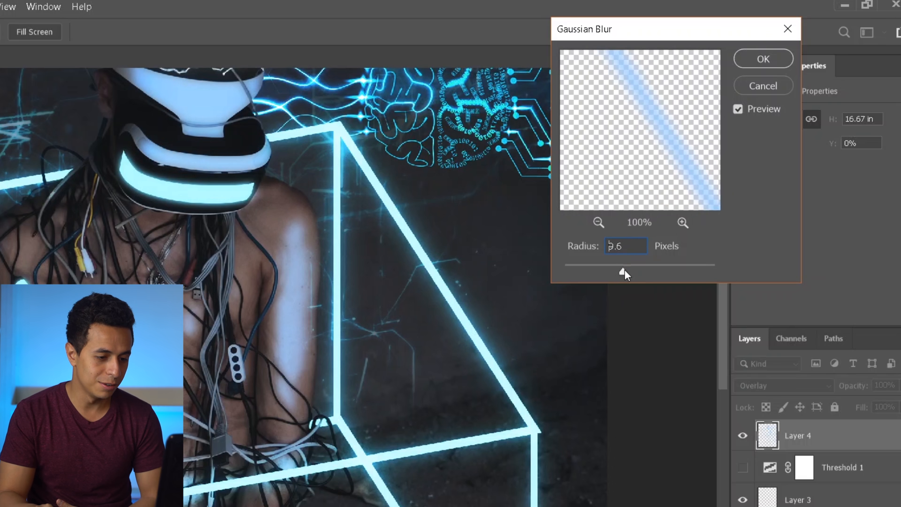
drag(625, 273, 626, 271)
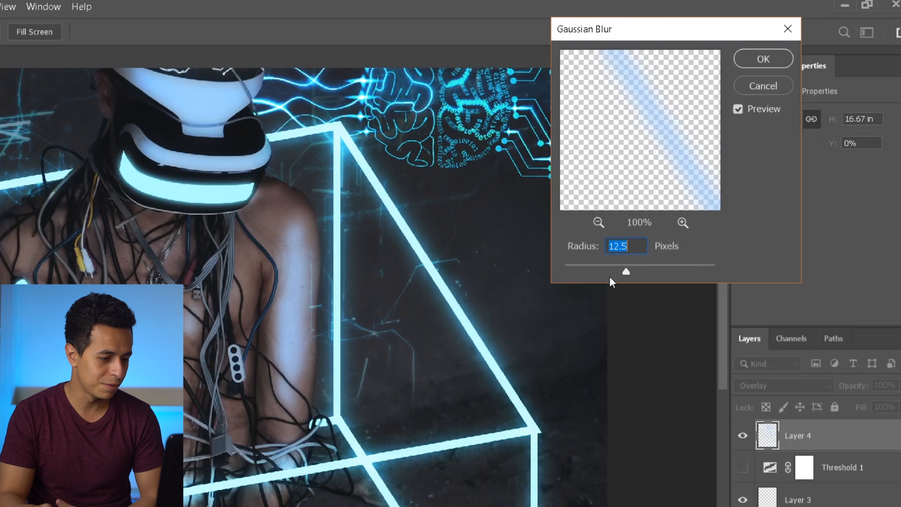
click(763, 58)
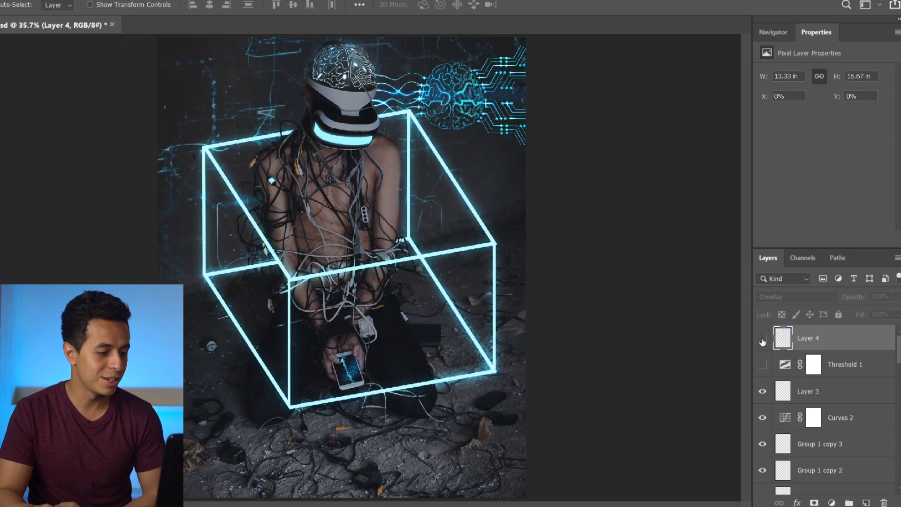
click(762, 341)
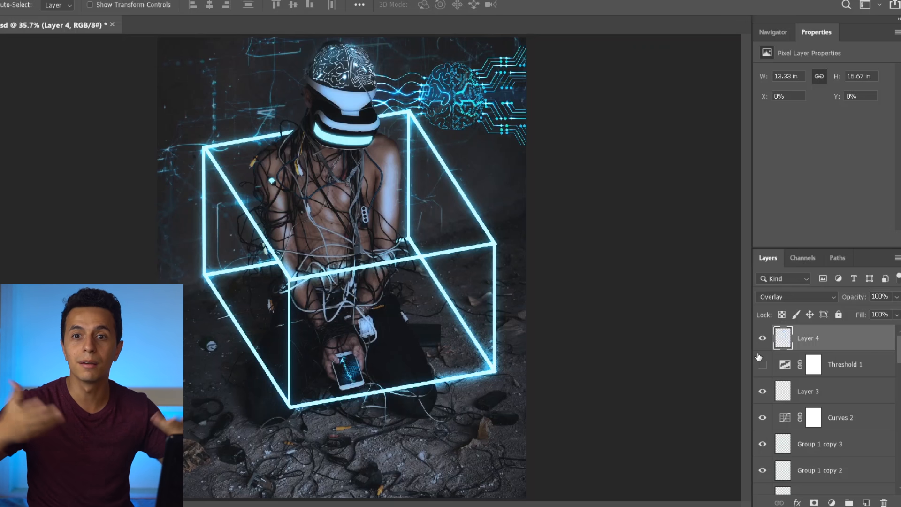
mouse_move(760, 364)
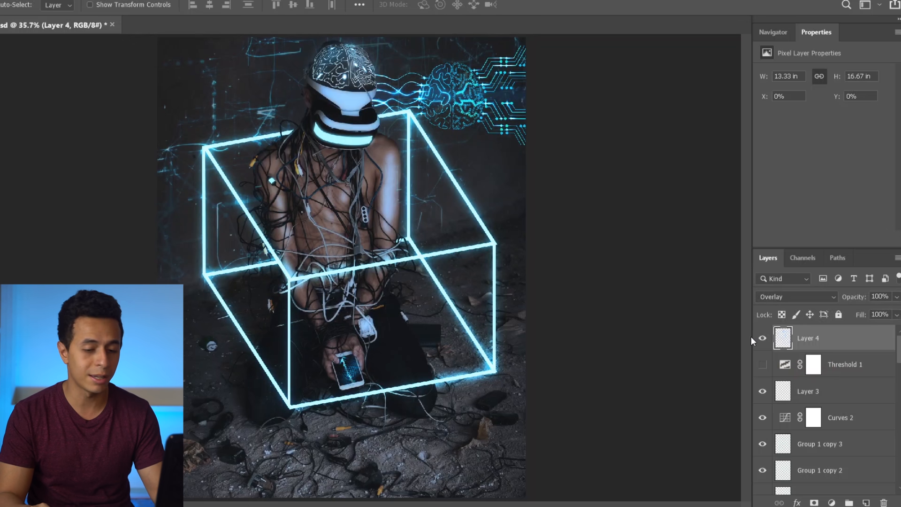
Step: Set Layer 4's Hue/Saturation to Hue -11, Saturation +100, Lightness -6
key(Ctrl+U)
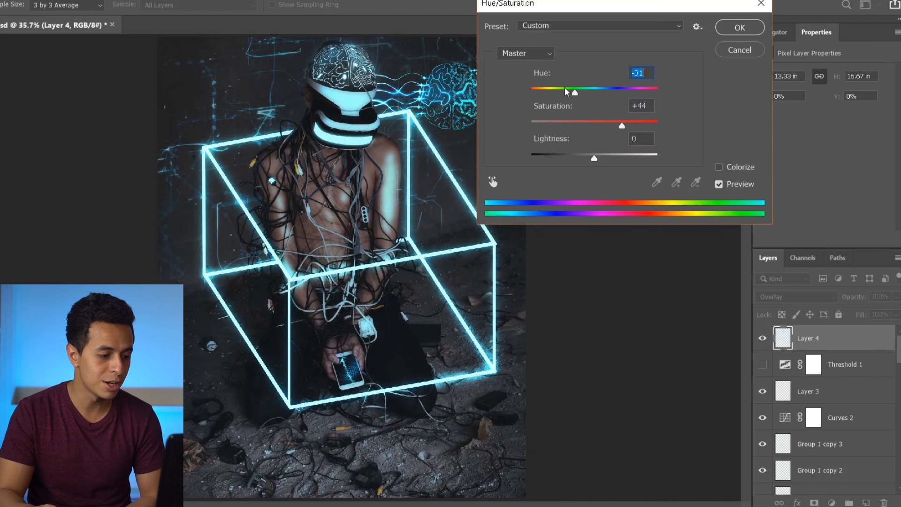
drag(573, 92, 536, 92)
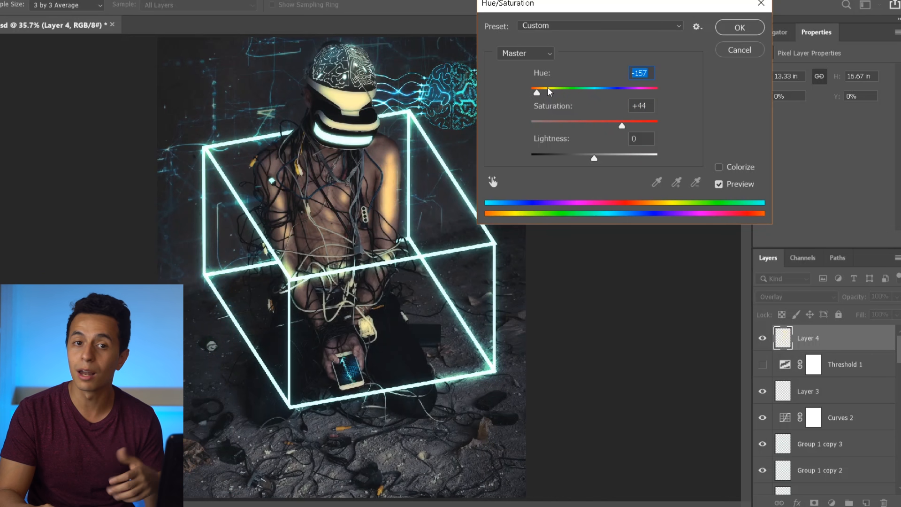
drag(537, 92, 602, 92)
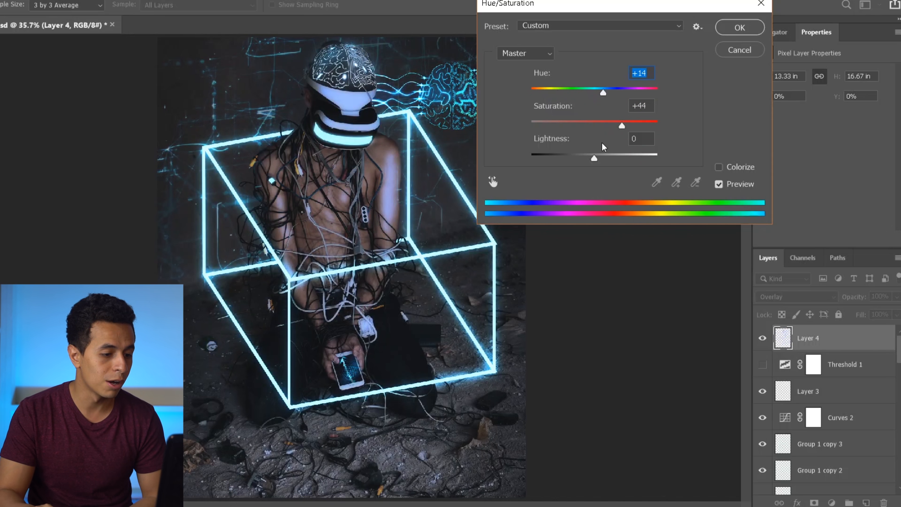
drag(594, 158, 598, 158)
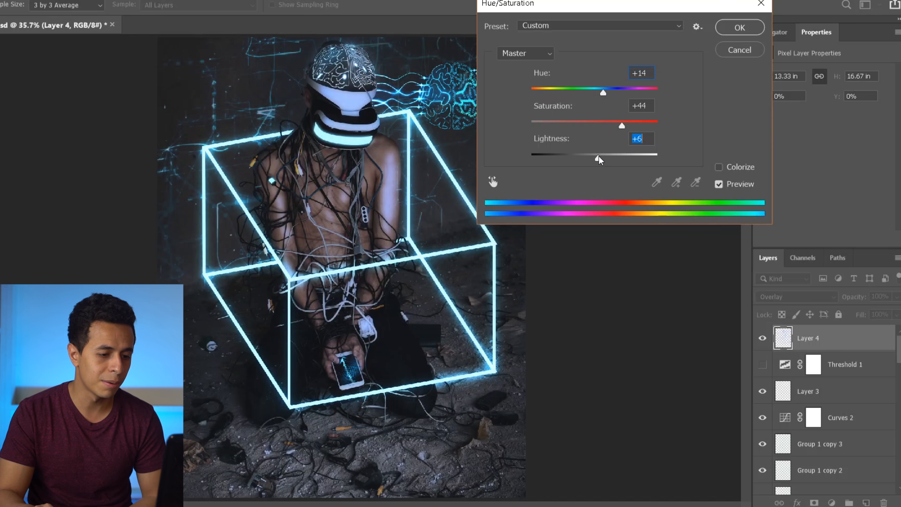
drag(603, 93, 587, 92)
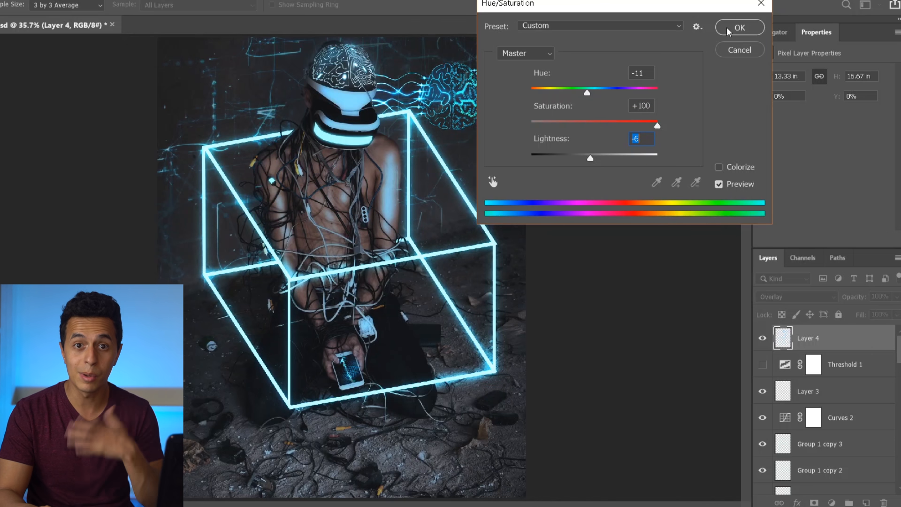
click(738, 27)
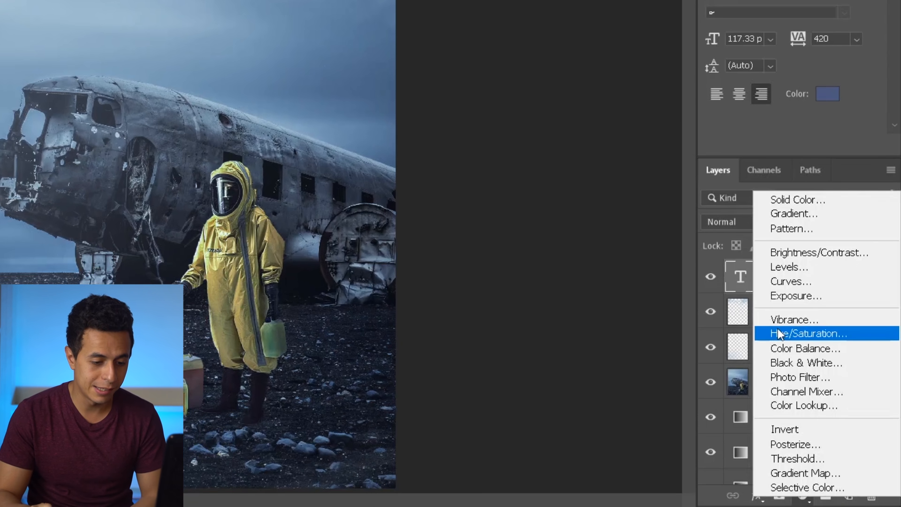
Step: Add a Threshold adjustment layer to the hazmat poster and set its level to 89
click(799, 459)
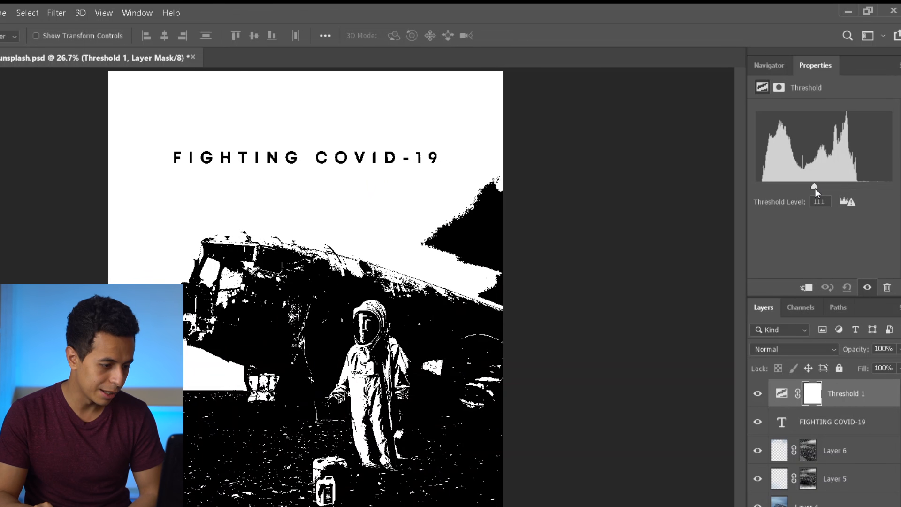
drag(813, 187, 817, 187)
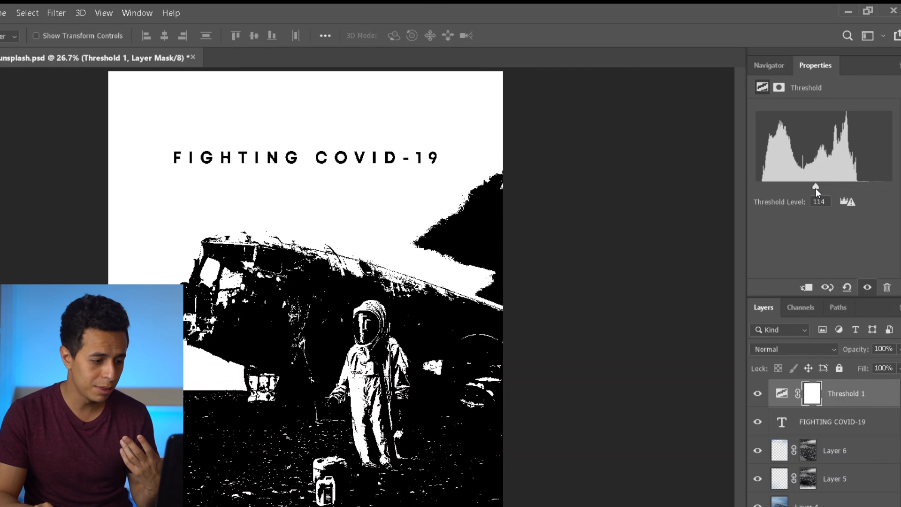
drag(815, 187, 809, 187)
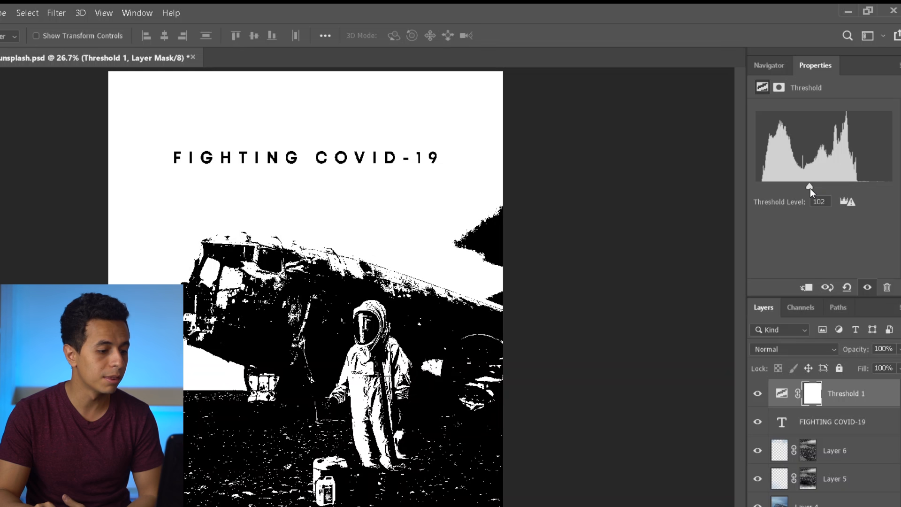
drag(810, 187, 804, 187)
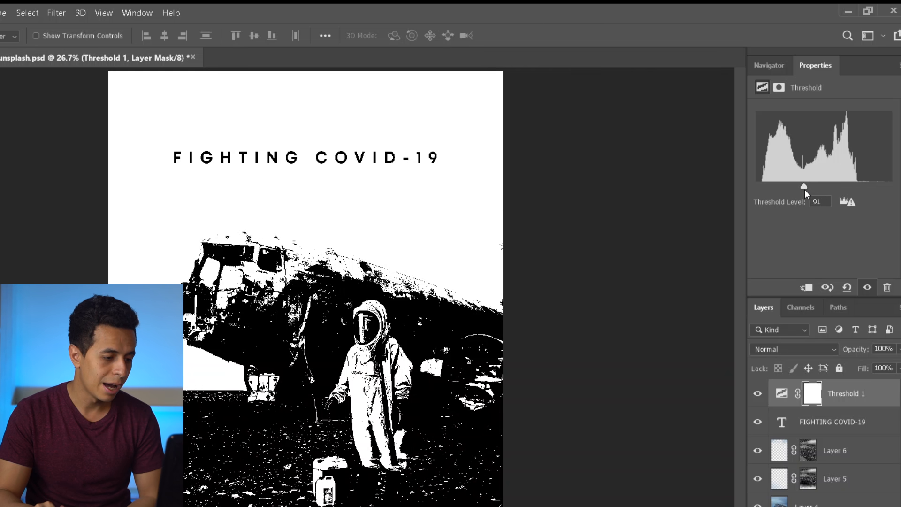
drag(804, 185, 801, 185)
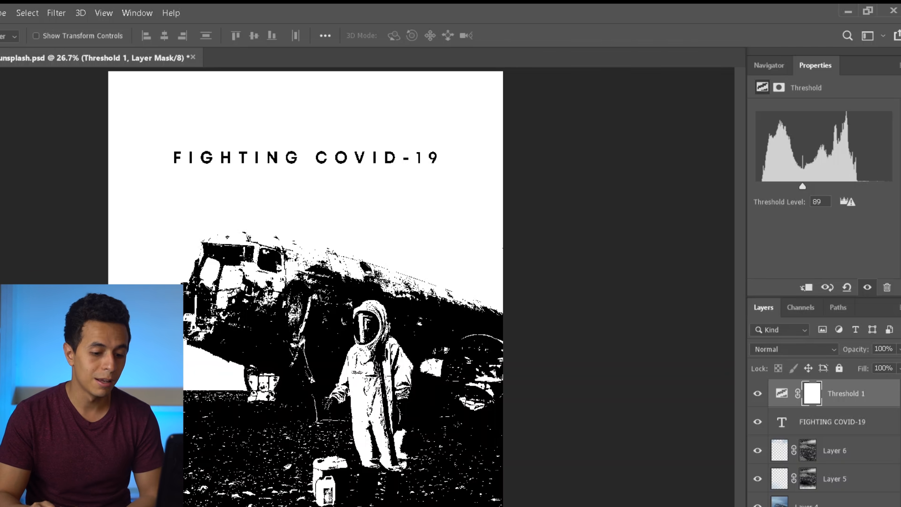
Step: Select the poster's white areas via Color Range at fuzziness 200 and fill them pale blue
click(202, 9)
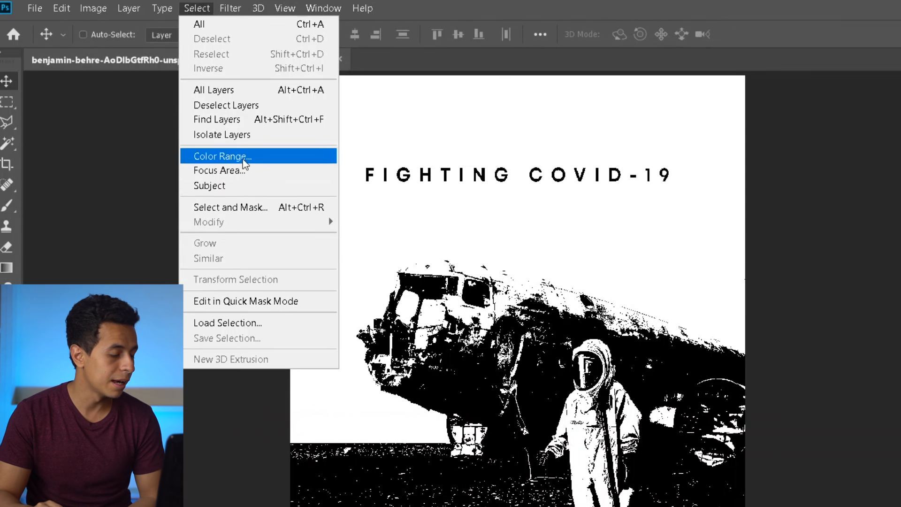
click(222, 156)
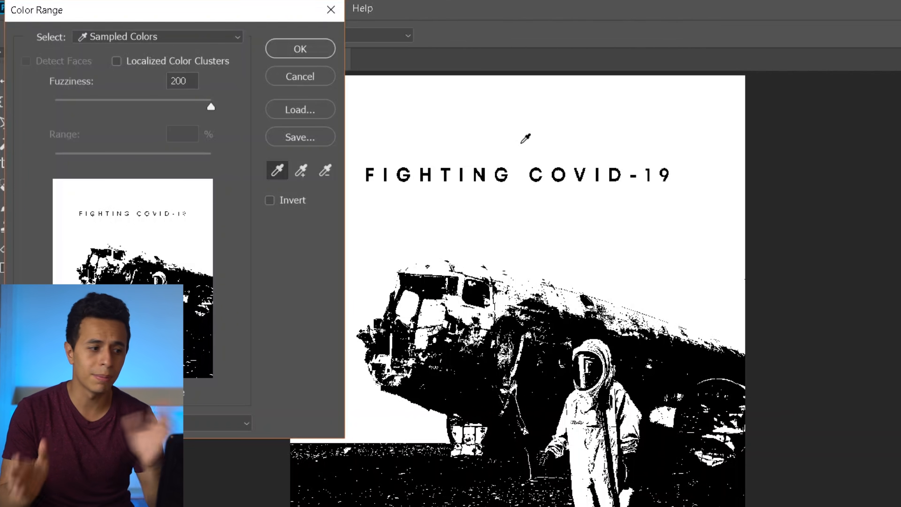
click(300, 48)
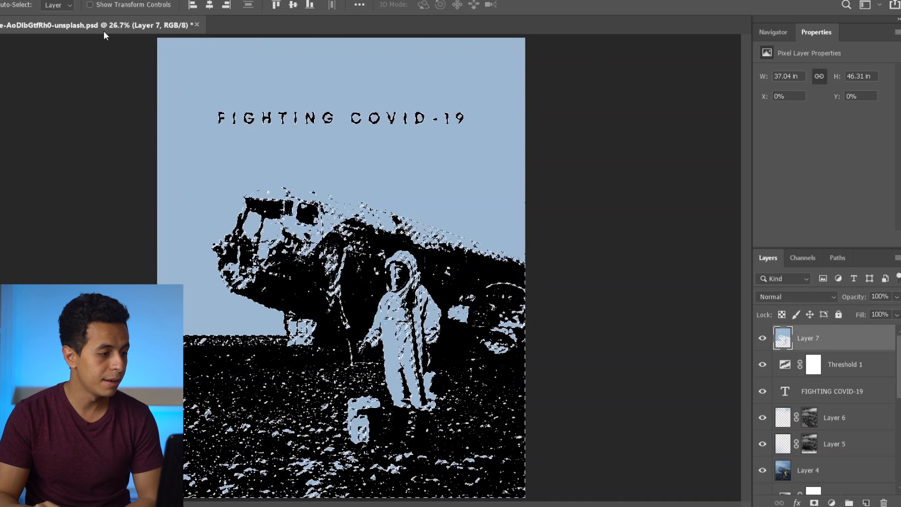
click(858, 503)
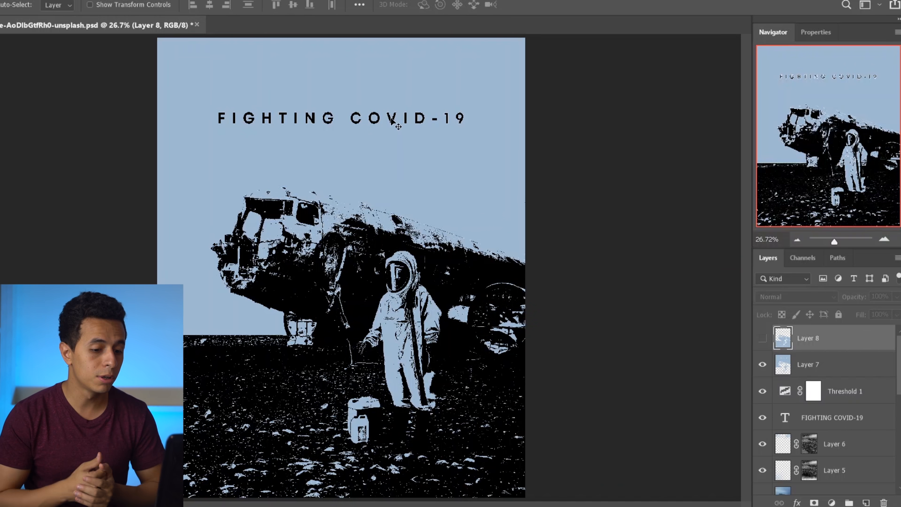
Step: Colorize Layer 7 with Hue 0, Saturation +100 and Lightness -31
click(807, 364)
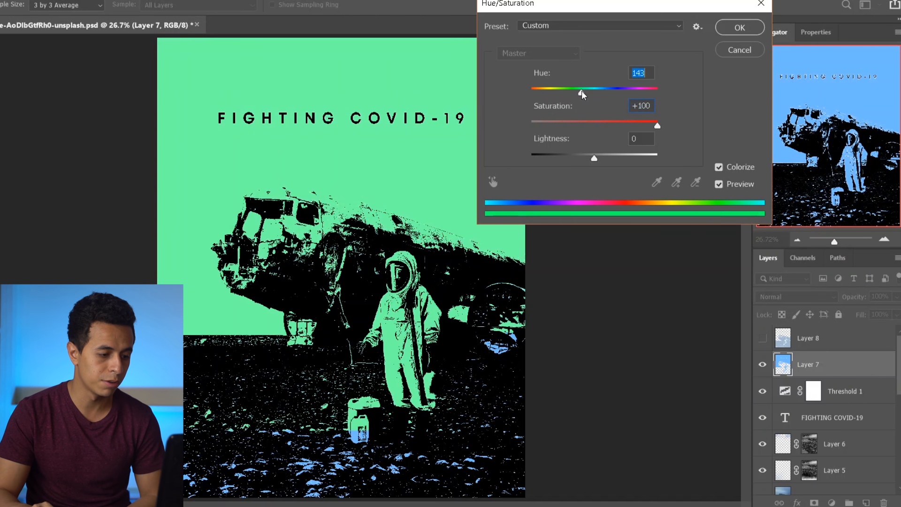
drag(582, 89, 564, 89)
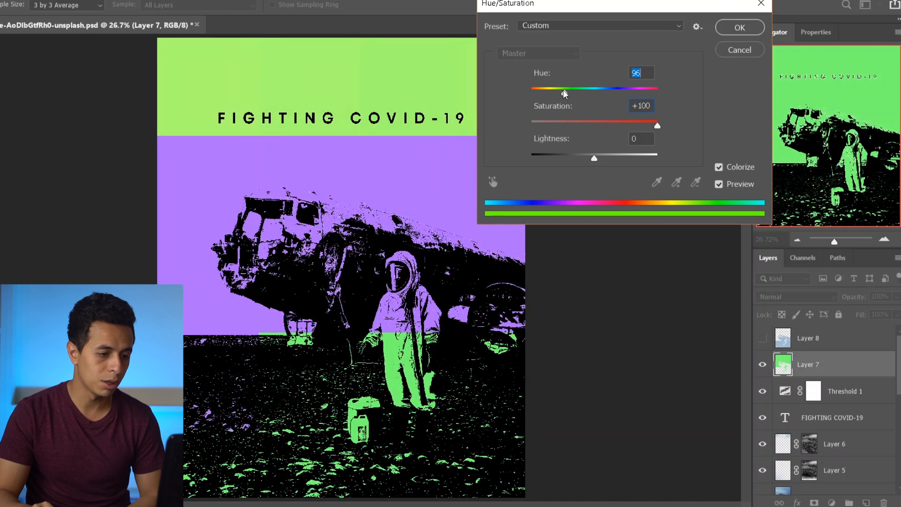
drag(564, 89, 631, 89)
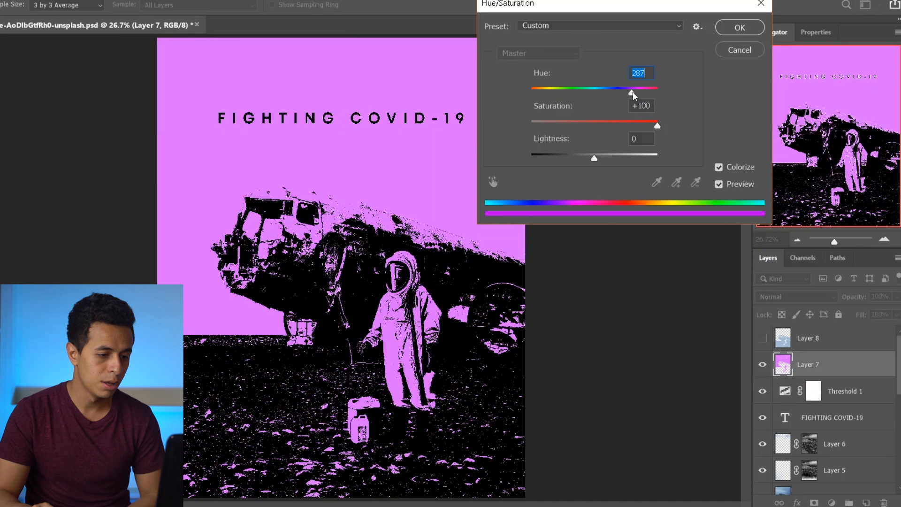
drag(630, 89, 531, 92)
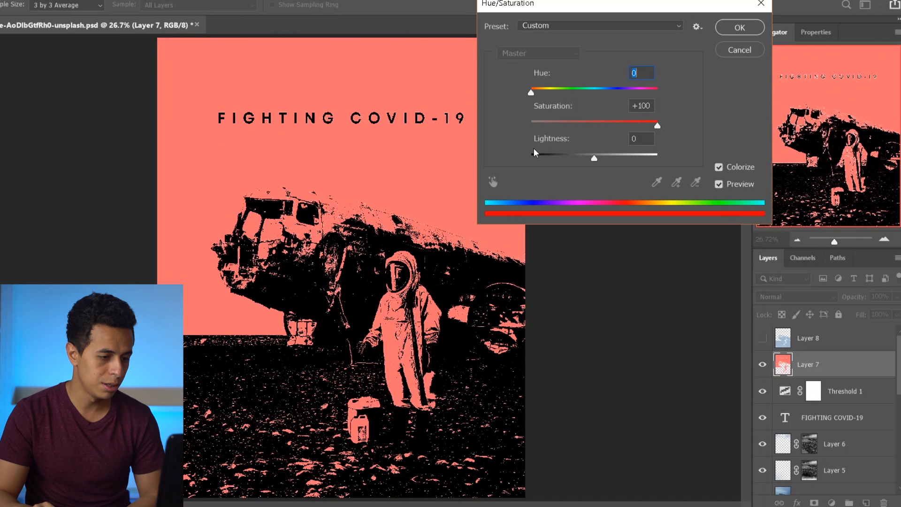
drag(594, 158, 573, 158)
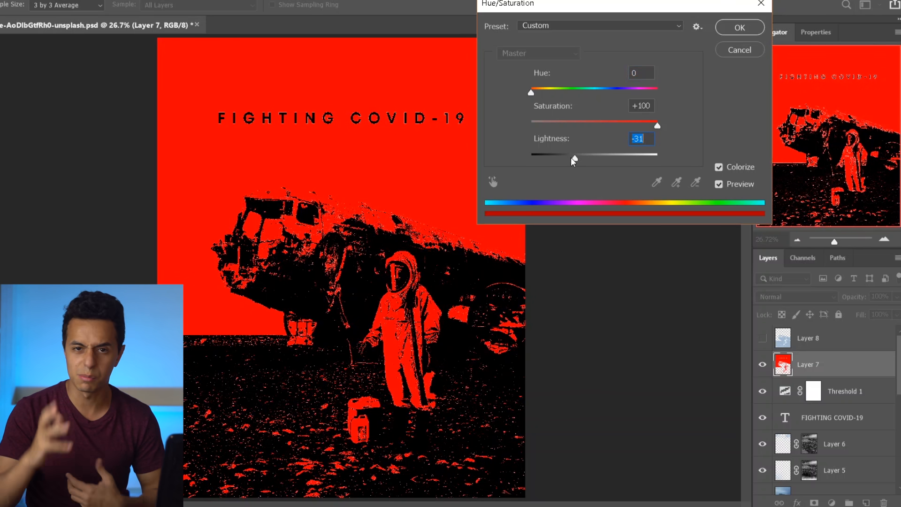